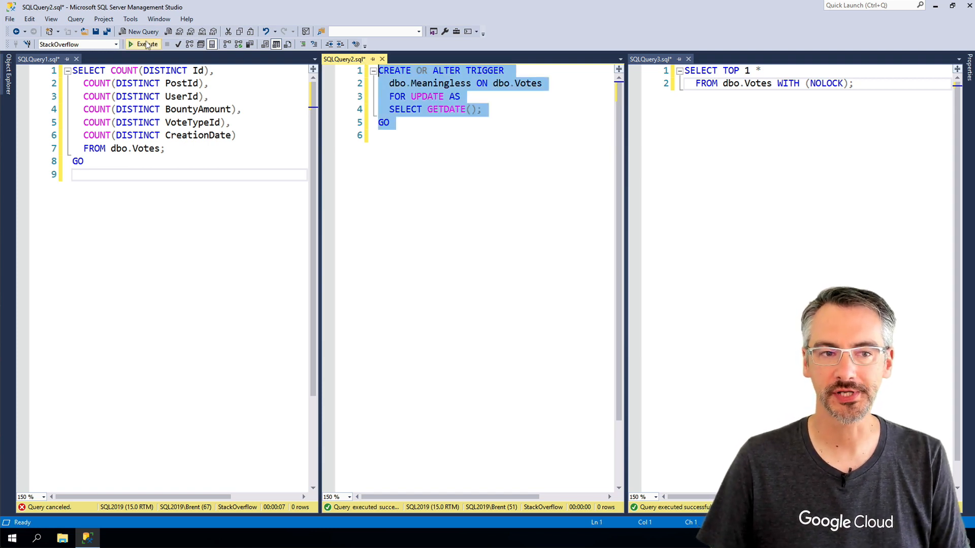
# Run the CREATE OR ALTER TRIGGER script for dbo.Meaningless on dbo.Votes.
pyautogui.click(144, 44)
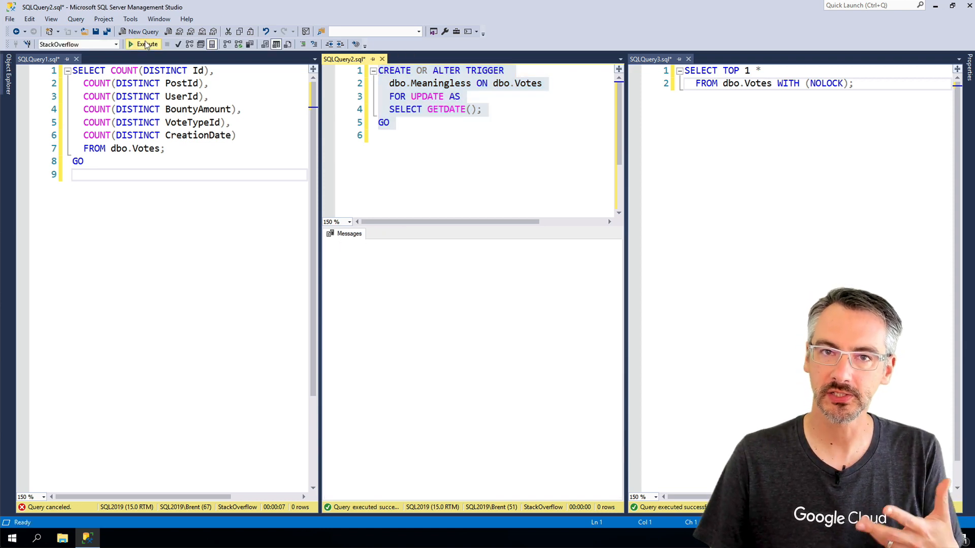
pyautogui.click(146, 44)
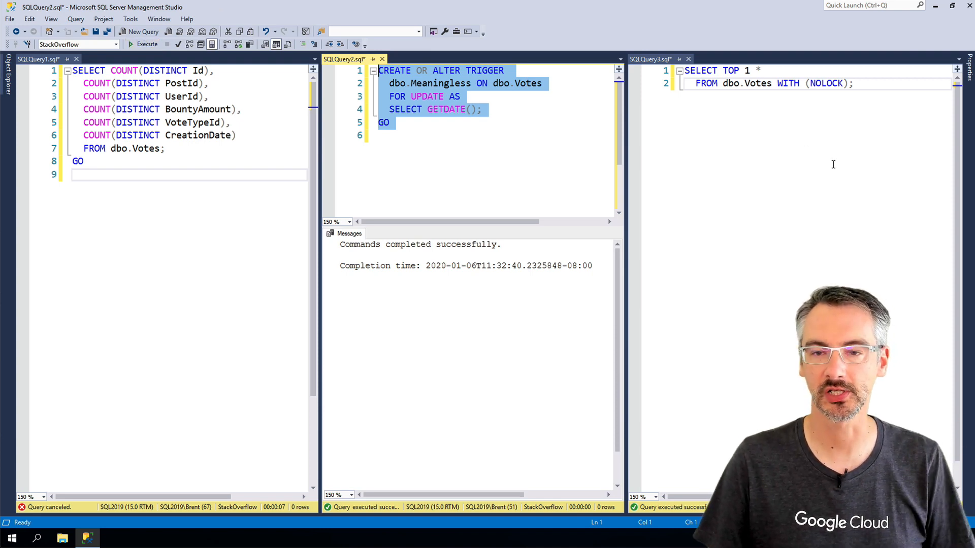
# Run the NOLOCK TOP 1 select on dbo.Votes in SQLQuery3, then select SQLQuery1's COUNT DISTINCT query.
pyautogui.click(649, 59)
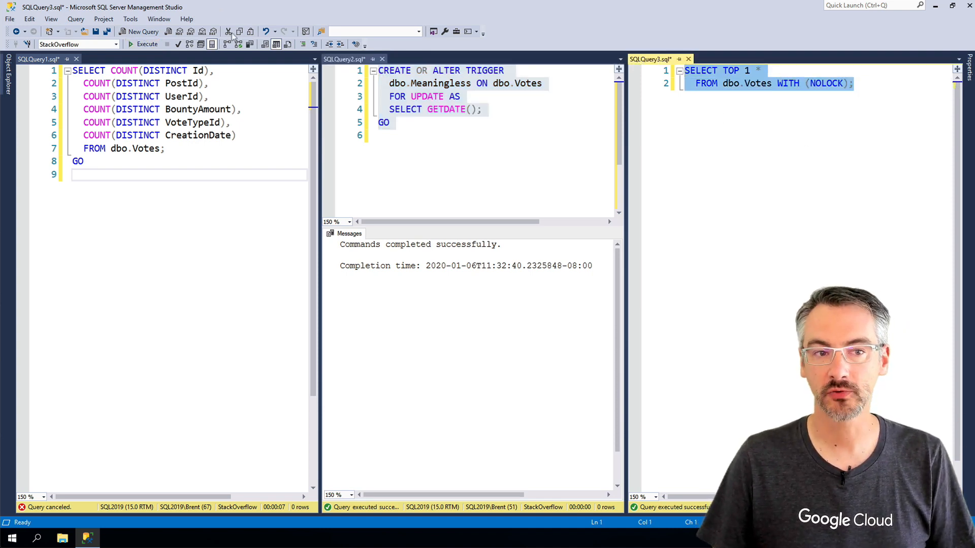
pyautogui.click(143, 45)
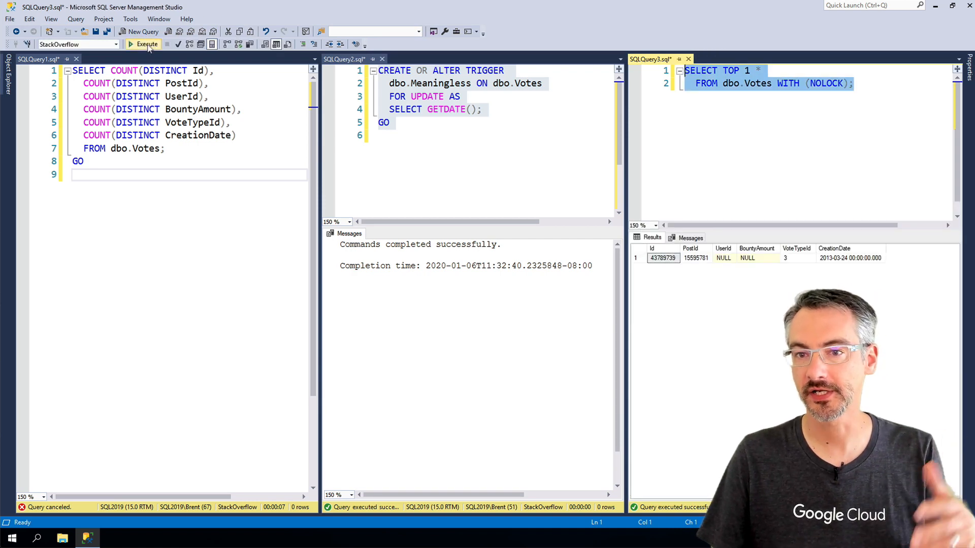
pyautogui.click(143, 45)
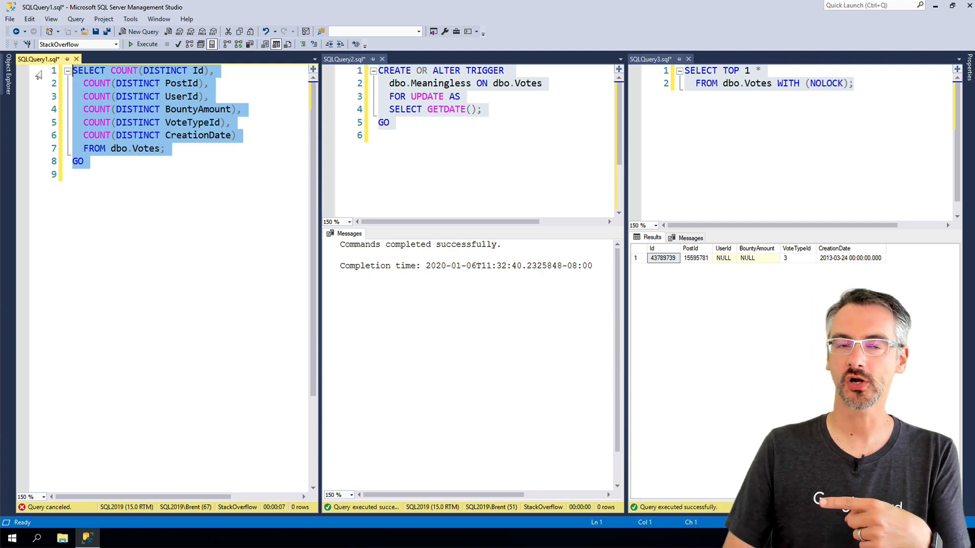
# Start the long-running COUNT DISTINCT query on dbo.Votes in SQLQuery1.
pyautogui.click(143, 45)
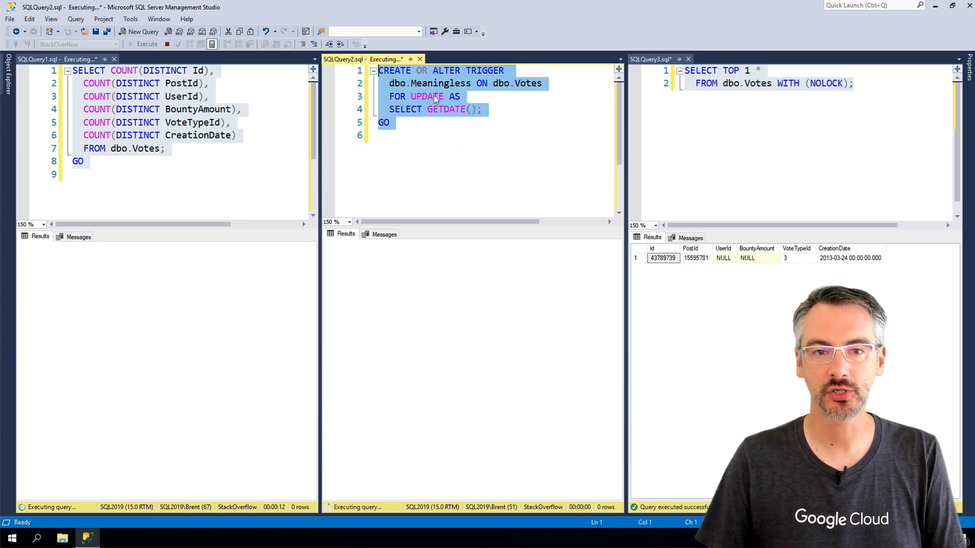
pyautogui.moveTo(453, 288)
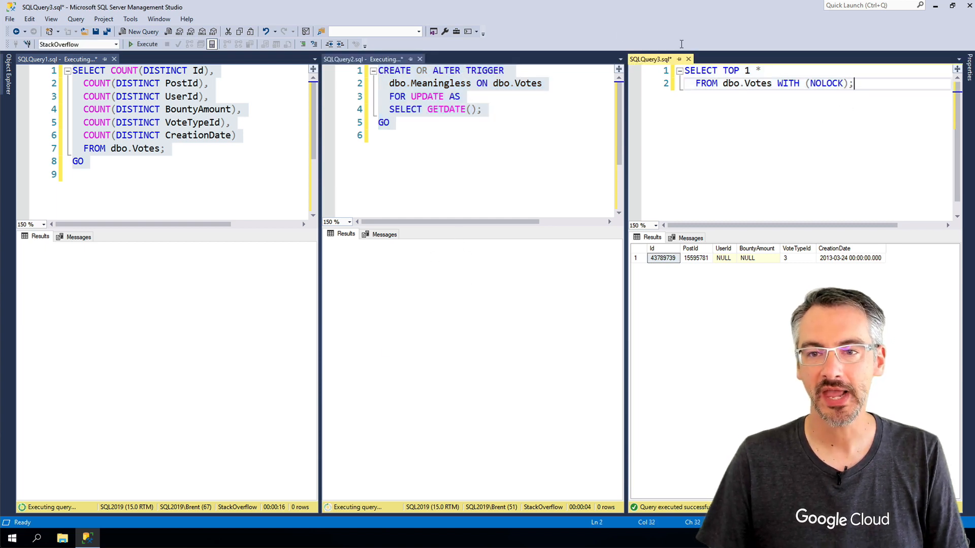
# Rerun the NOLOCK TOP 1 select and wait for the count and trigger to finish.
pyautogui.press('ctrl+a')
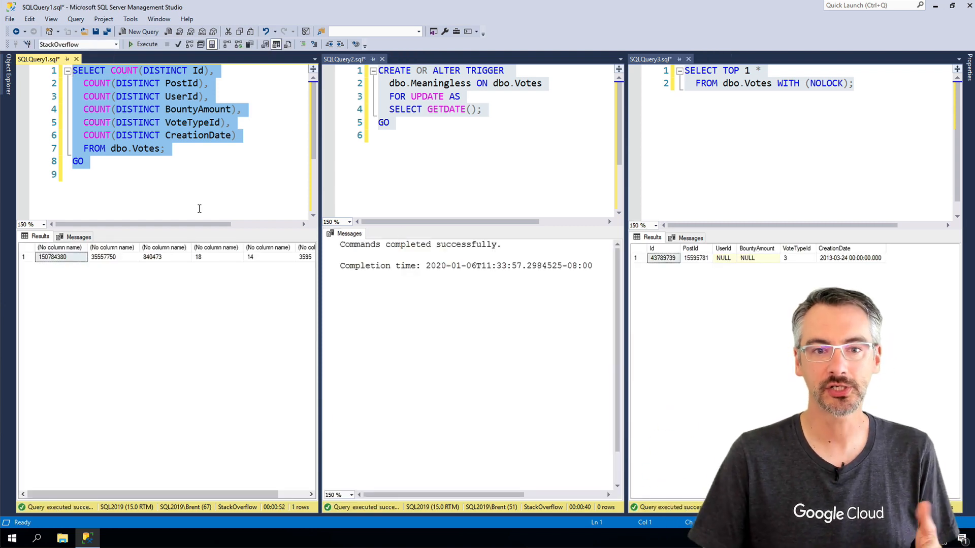
# Deselect the COUNT DISTINCT query text in SQLQuery1 before rerunning the trigger.
pyautogui.click(345, 59)
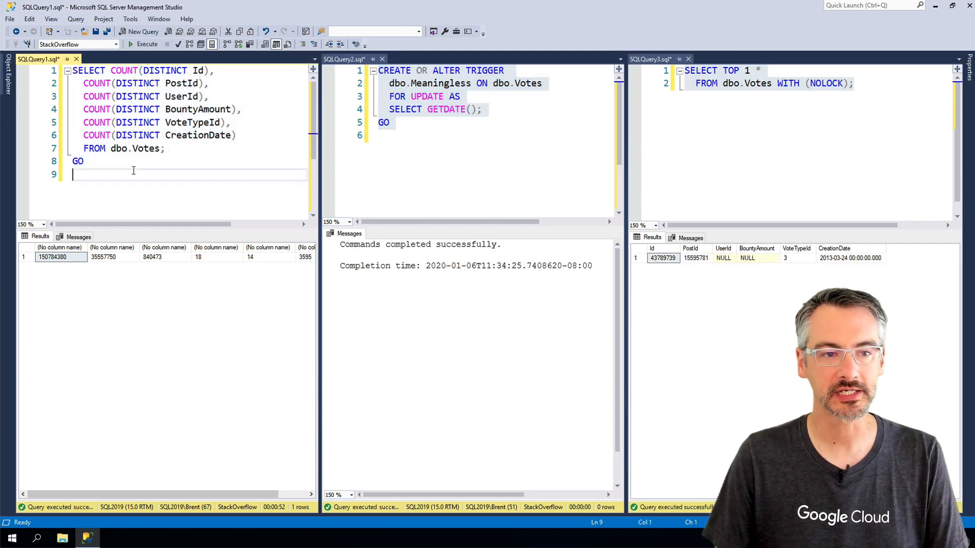
# Rerun the full COUNT DISTINCT query, then run the NOLOCK select while it executes.
pyautogui.press('ctrl+a')
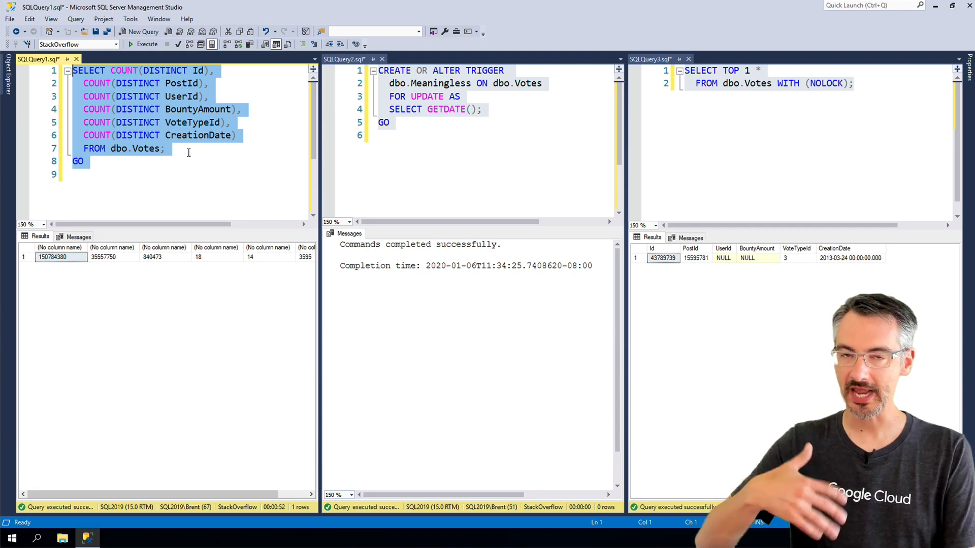
pyautogui.moveTo(212, 180)
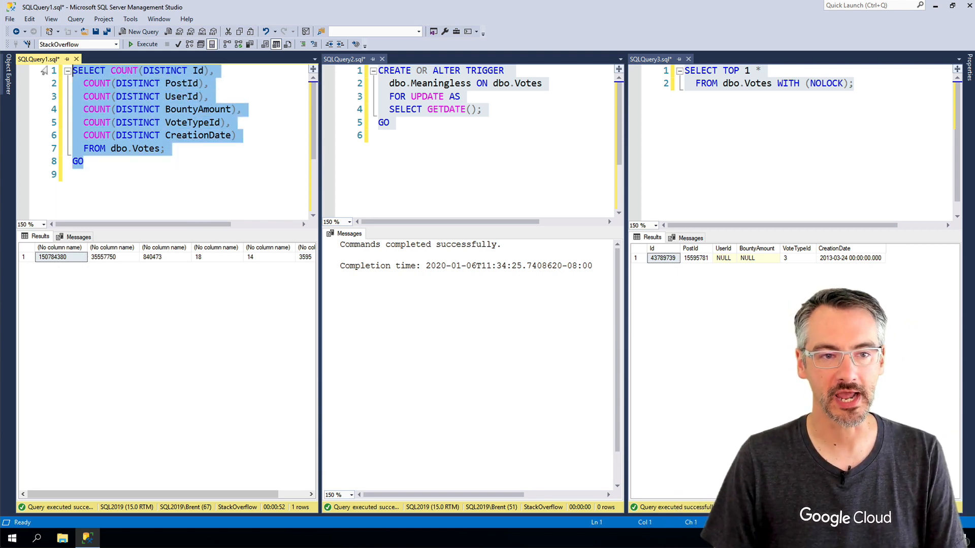
pyautogui.click(144, 44)
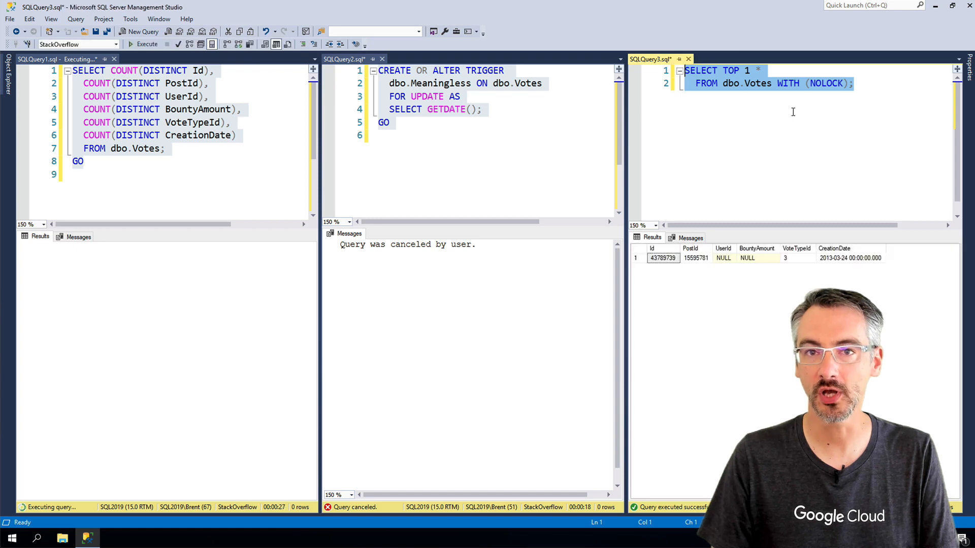
pyautogui.click(136, 44)
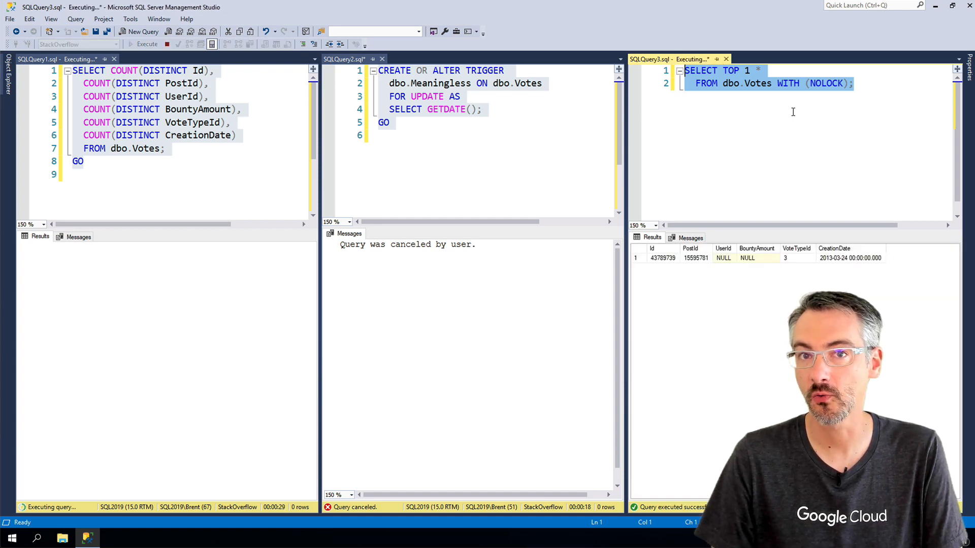